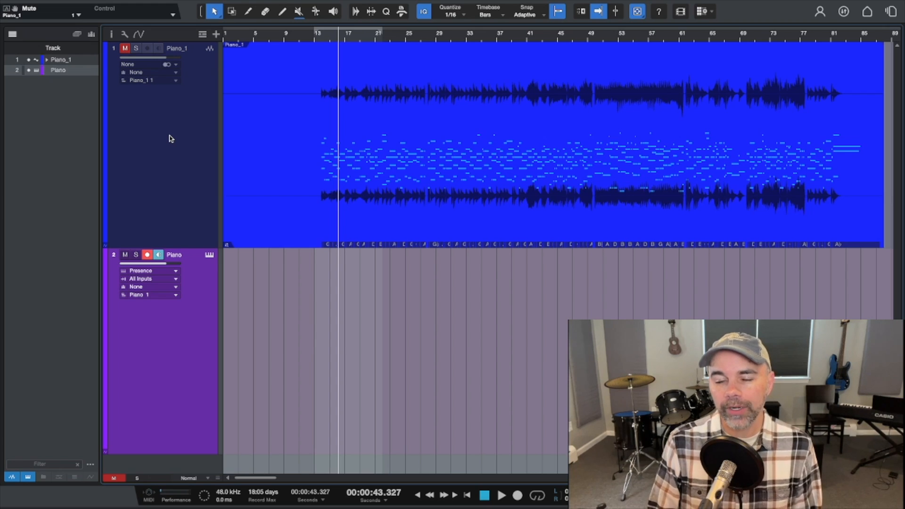
mouse_move(239, 51)
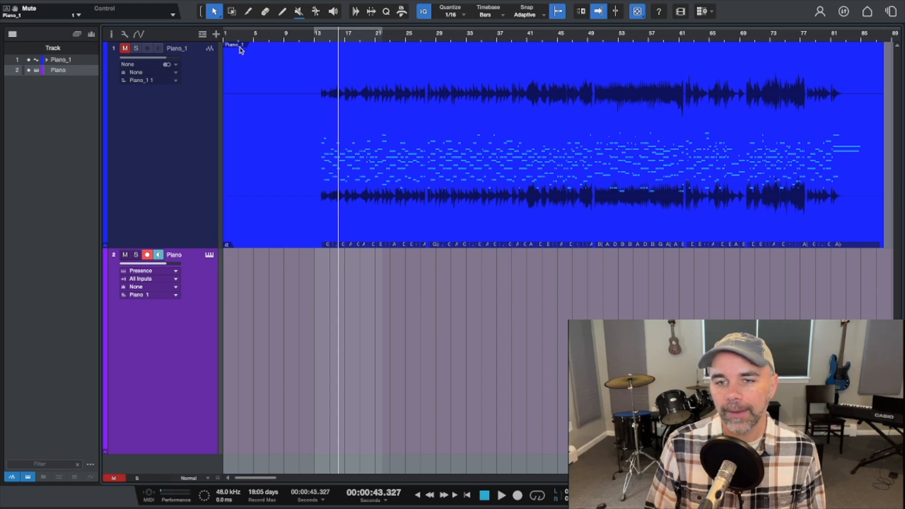
mouse_move(354, 144)
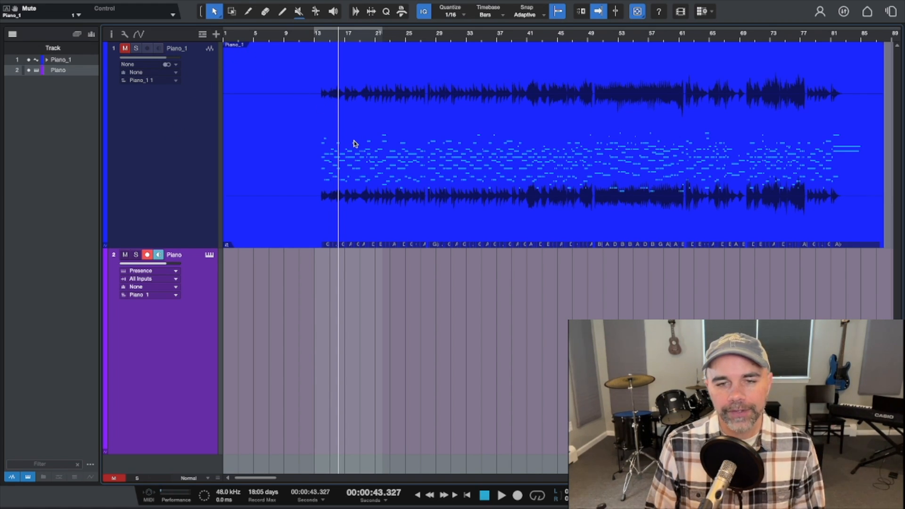
mouse_move(363, 154)
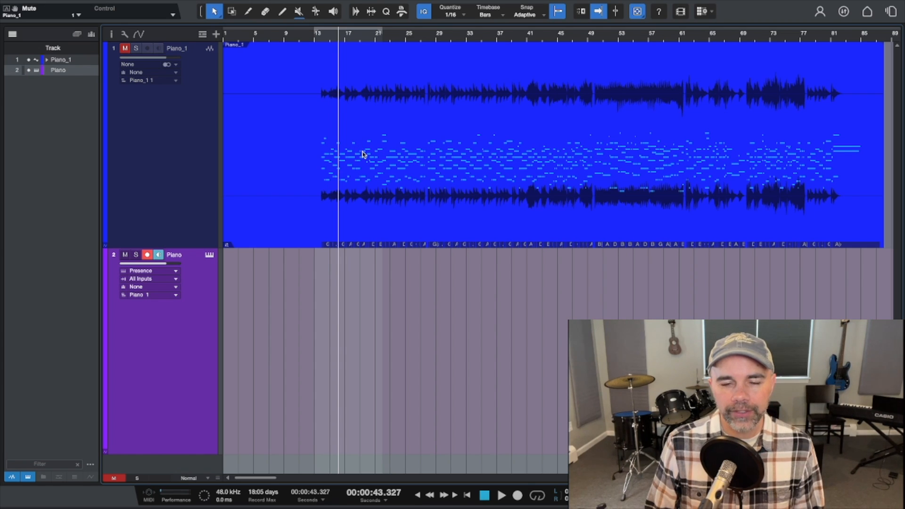
- Open the Piano_1 audio event's context menu to edit it with Melodyne
right_click(363, 154)
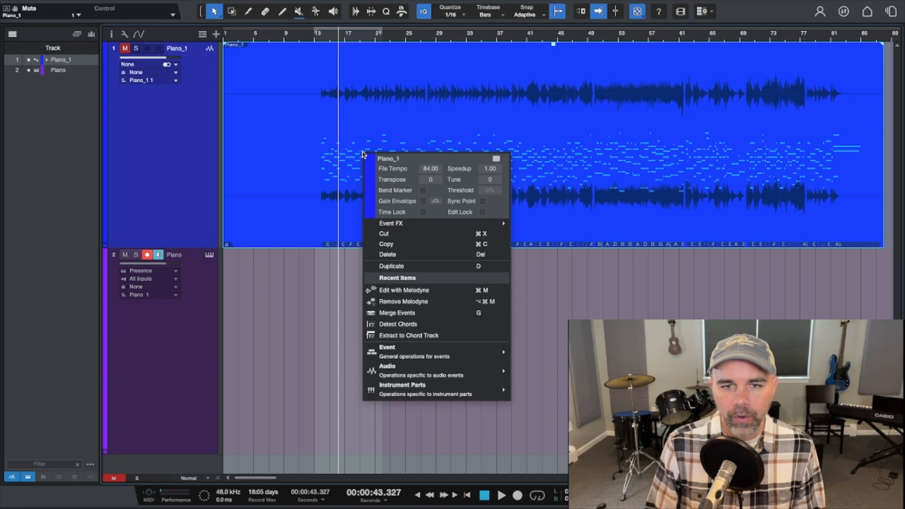
mouse_move(403, 290)
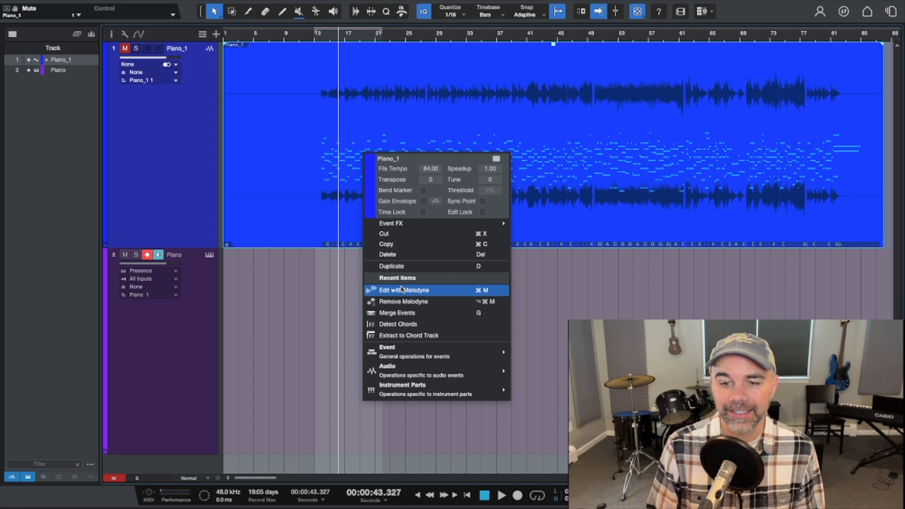
mouse_move(343, 288)
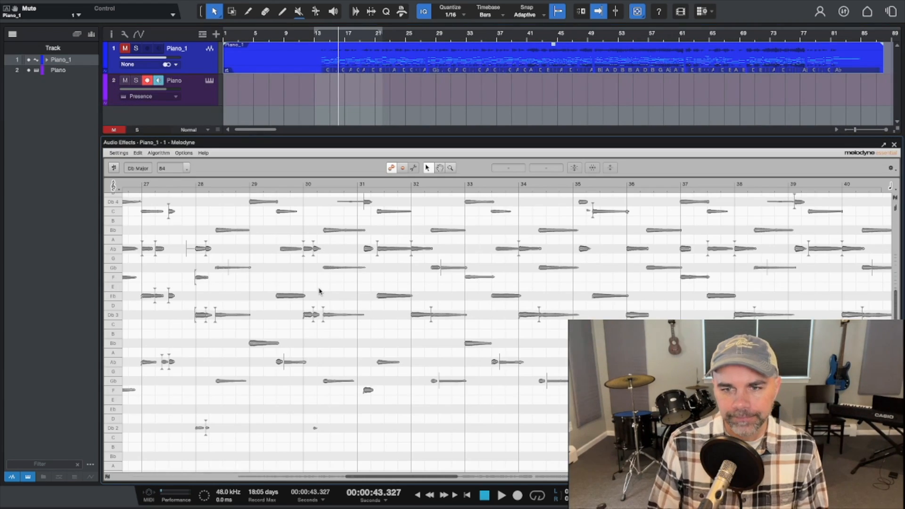
mouse_move(304, 253)
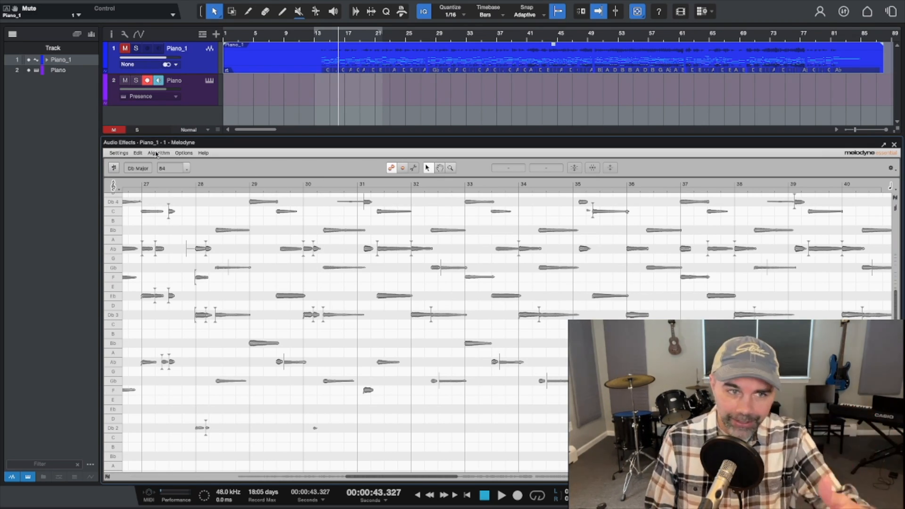
- Confirm the Polyphonic Sustain detection algorithm, then close the Melodyne editor
click(159, 152)
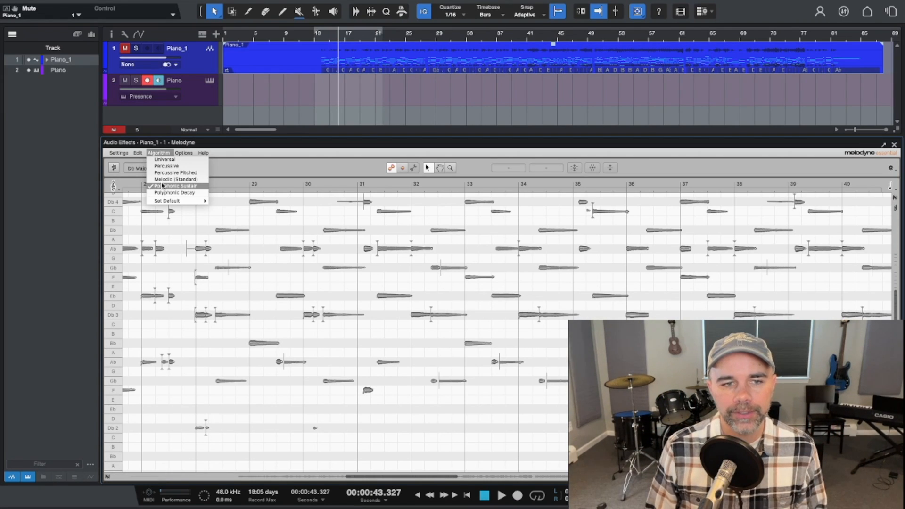
mouse_move(175, 180)
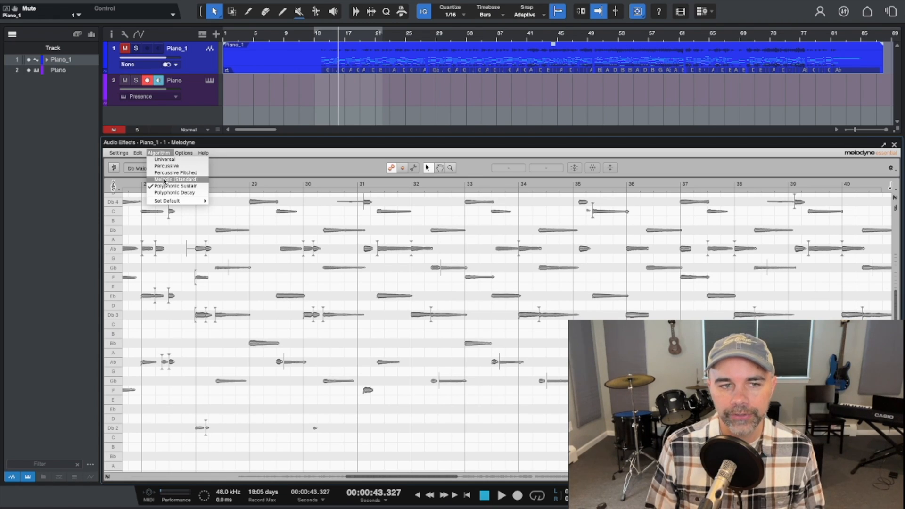
mouse_move(166, 166)
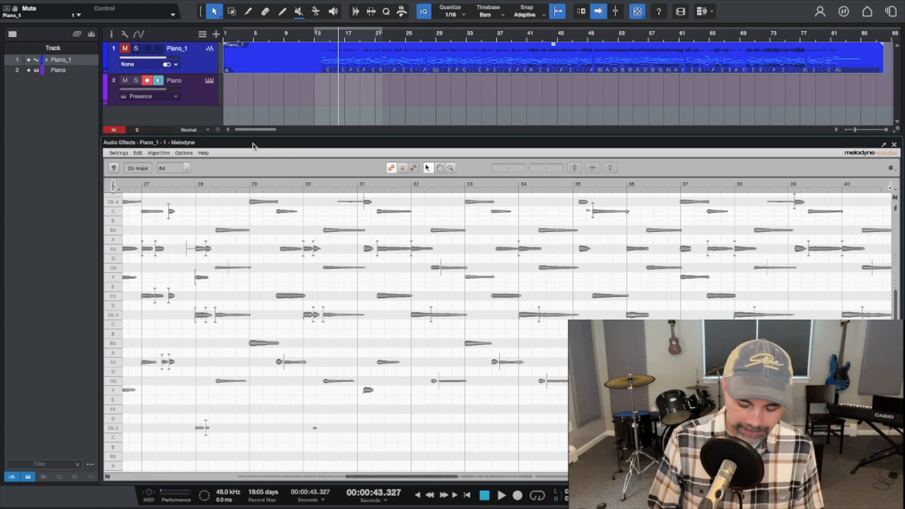
click(894, 144)
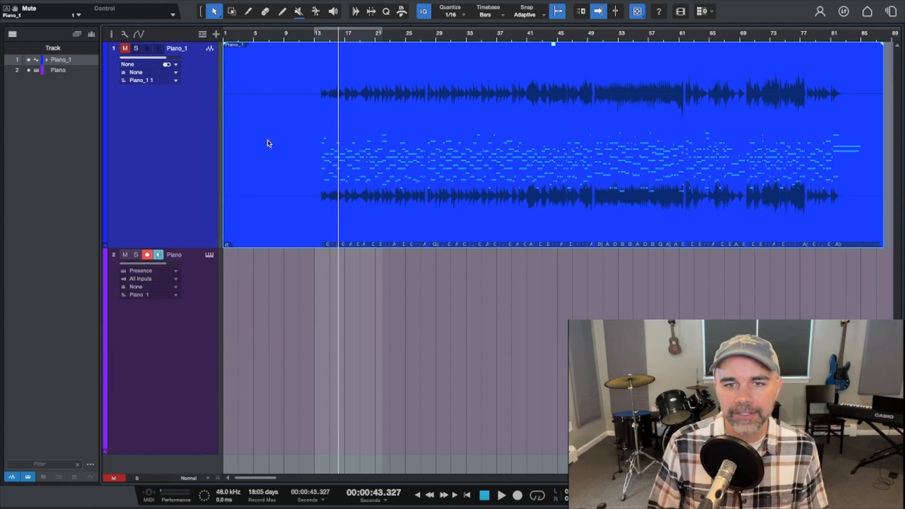
mouse_move(392, 184)
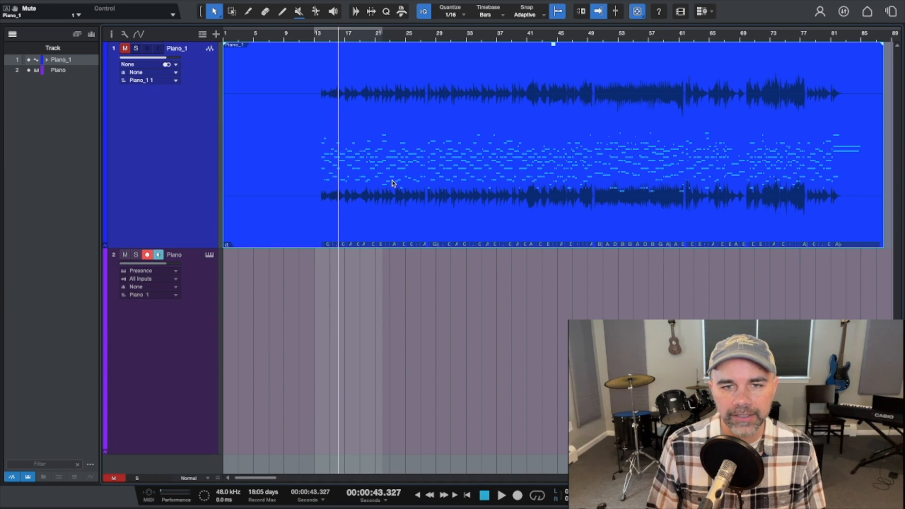
mouse_move(362, 140)
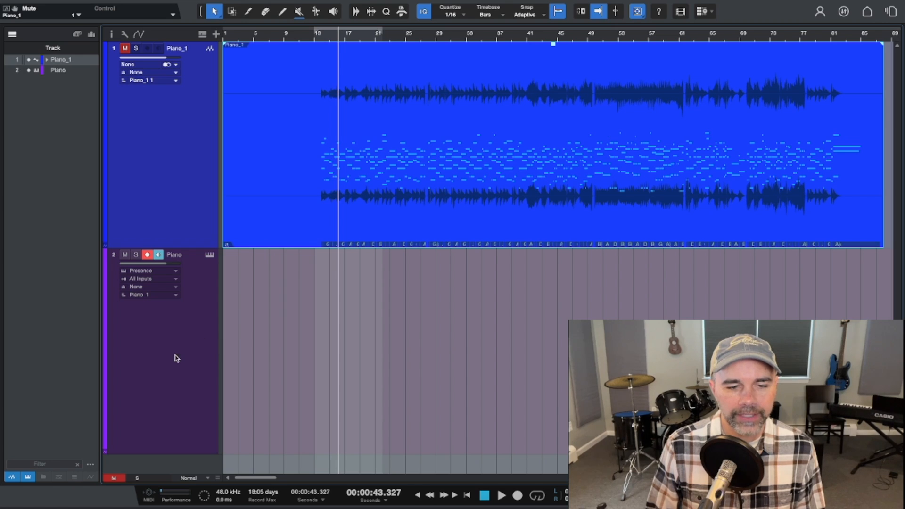
mouse_move(373, 151)
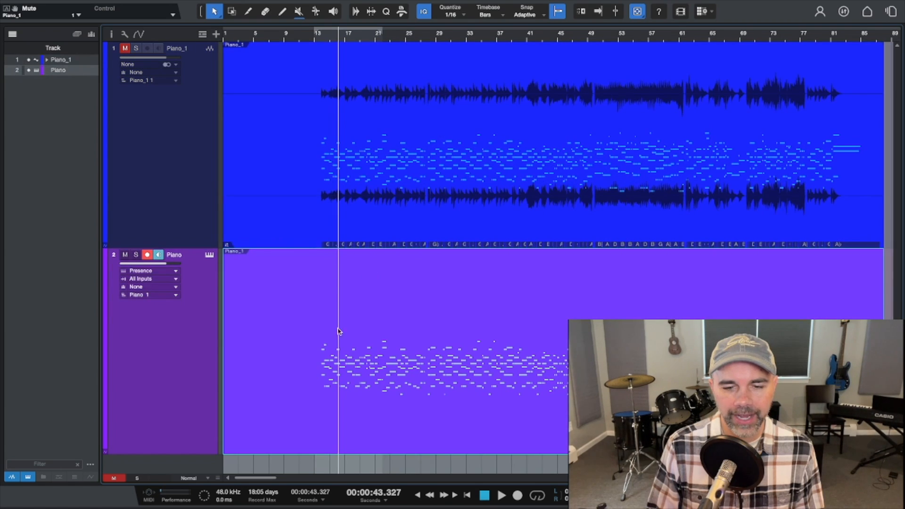
mouse_move(374, 344)
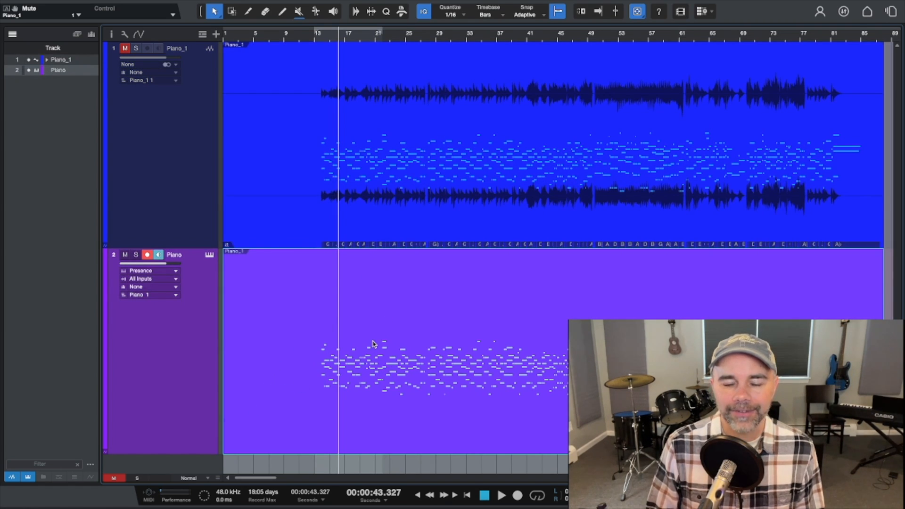
mouse_move(416, 357)
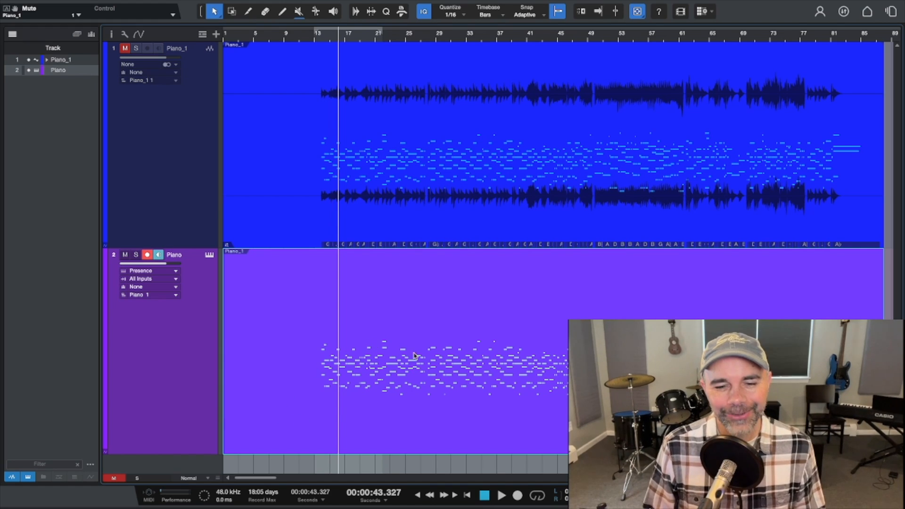
mouse_move(319, 396)
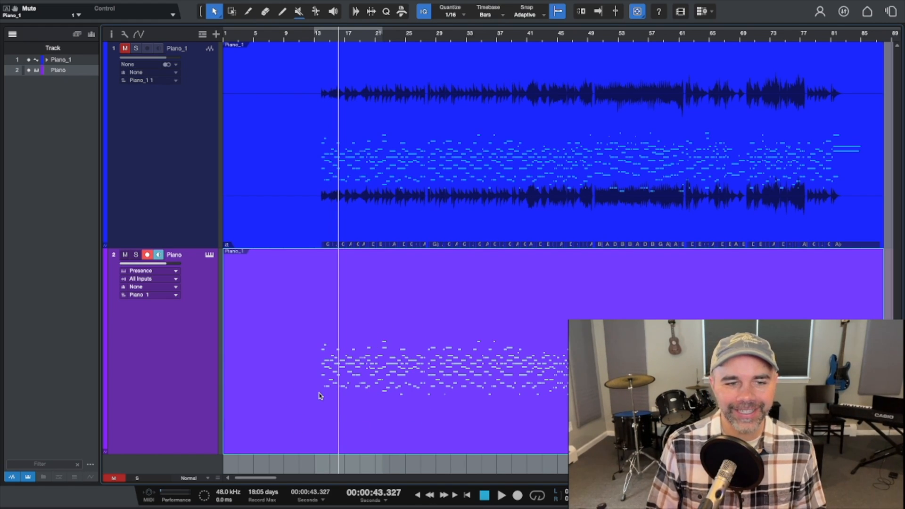
mouse_move(146, 74)
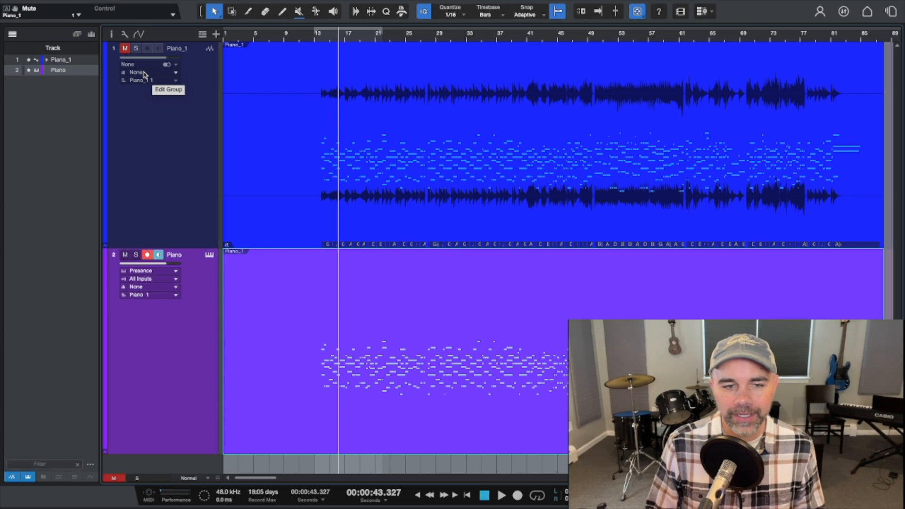
mouse_move(168, 267)
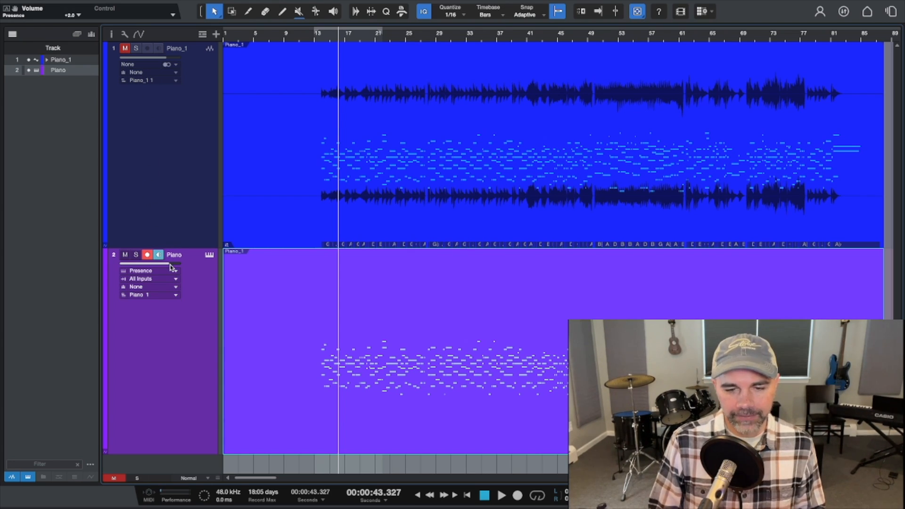
click(501, 495)
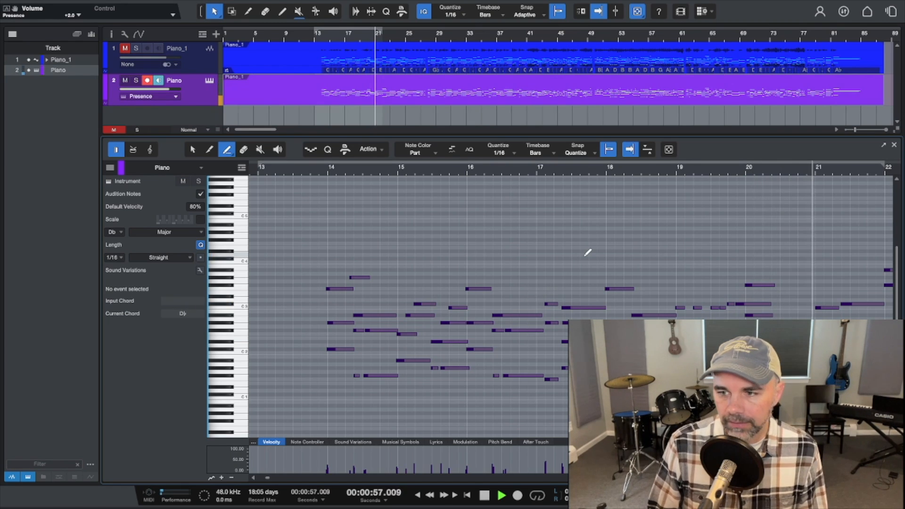
- Select a Gb 2 note with the Arrow tool to view its 16% velocity
click(700, 10)
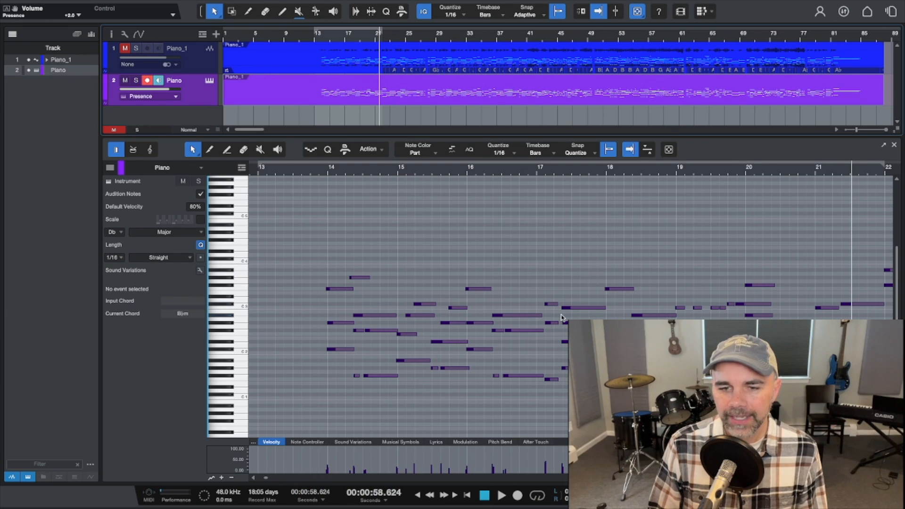
mouse_move(406, 365)
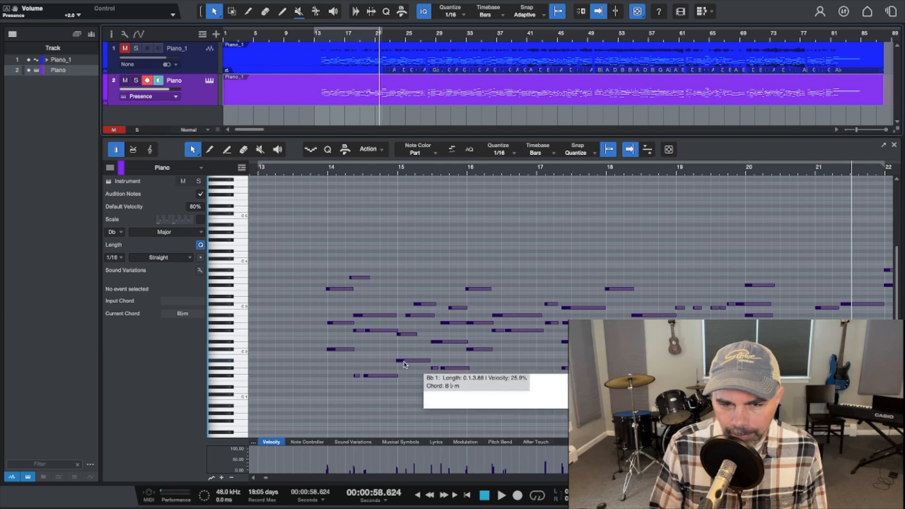
mouse_move(376, 335)
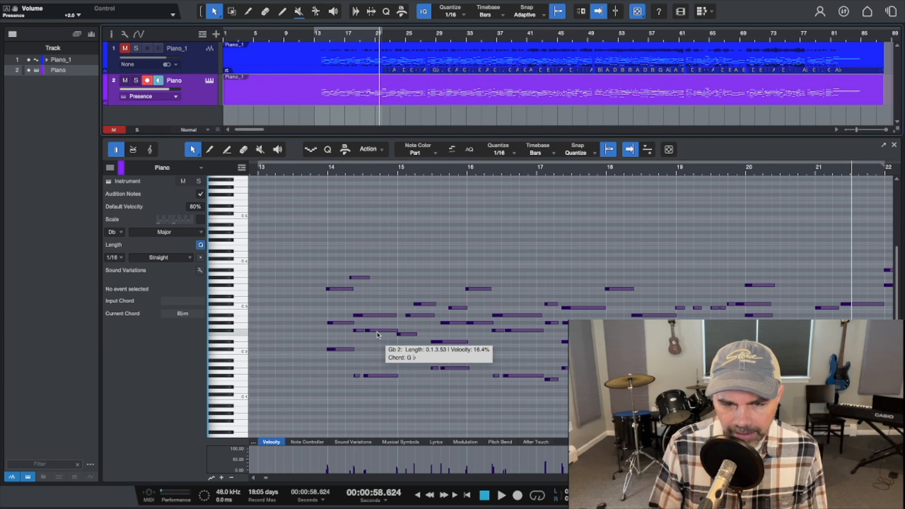
click(384, 332)
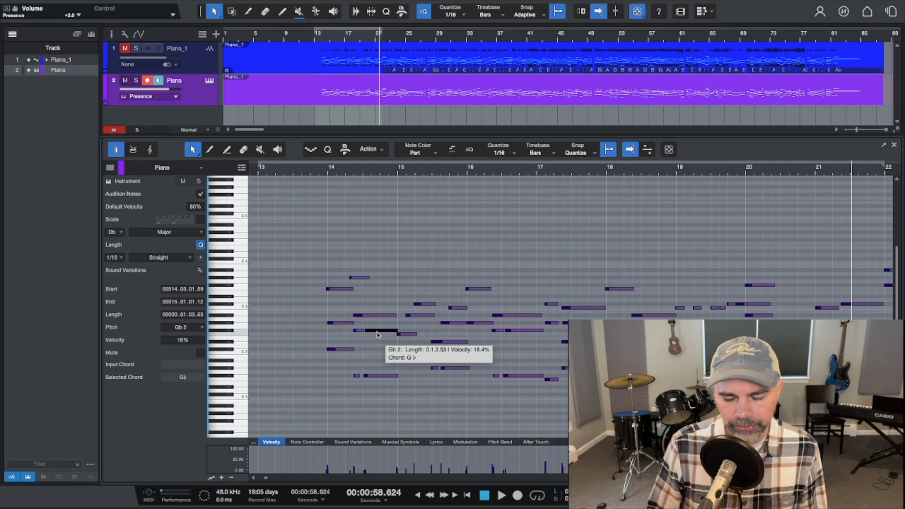